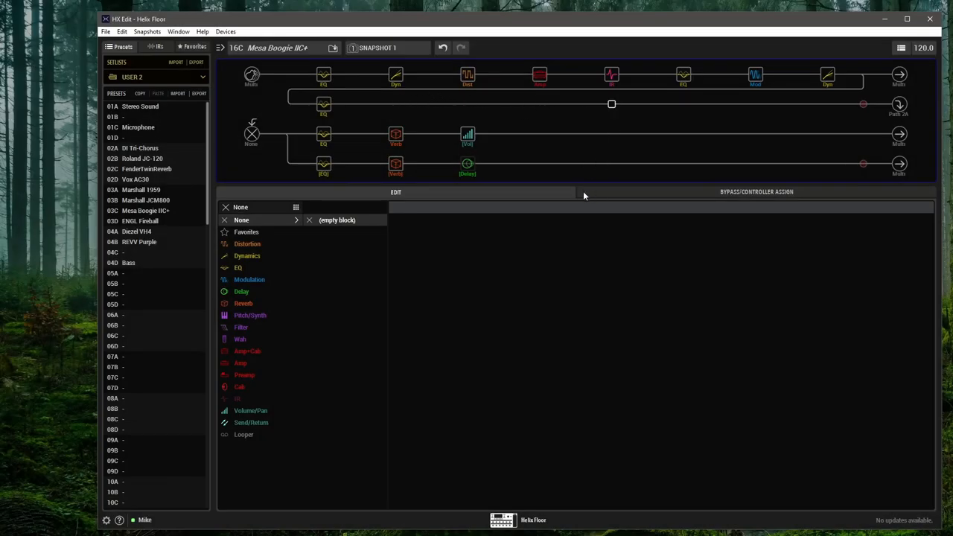
mouse_move(595, 190)
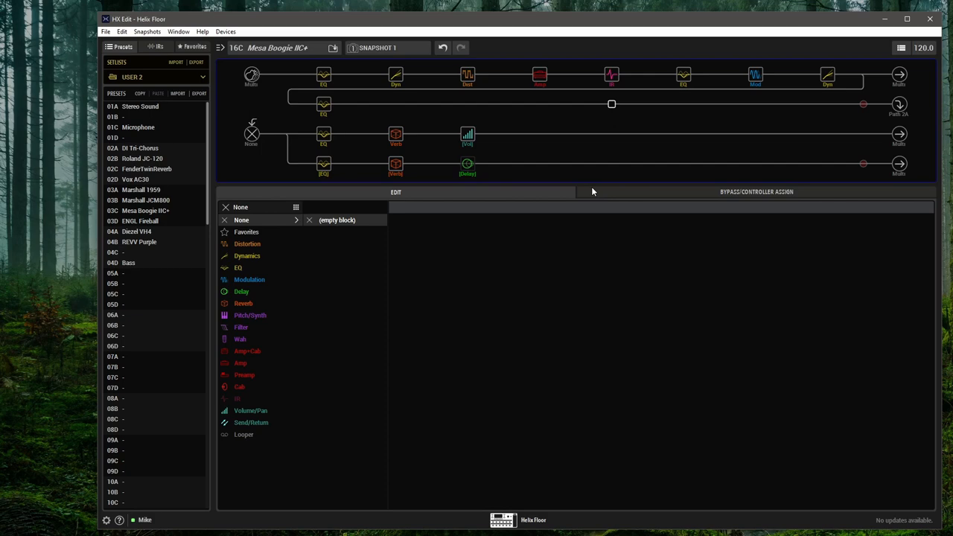
mouse_move(608, 191)
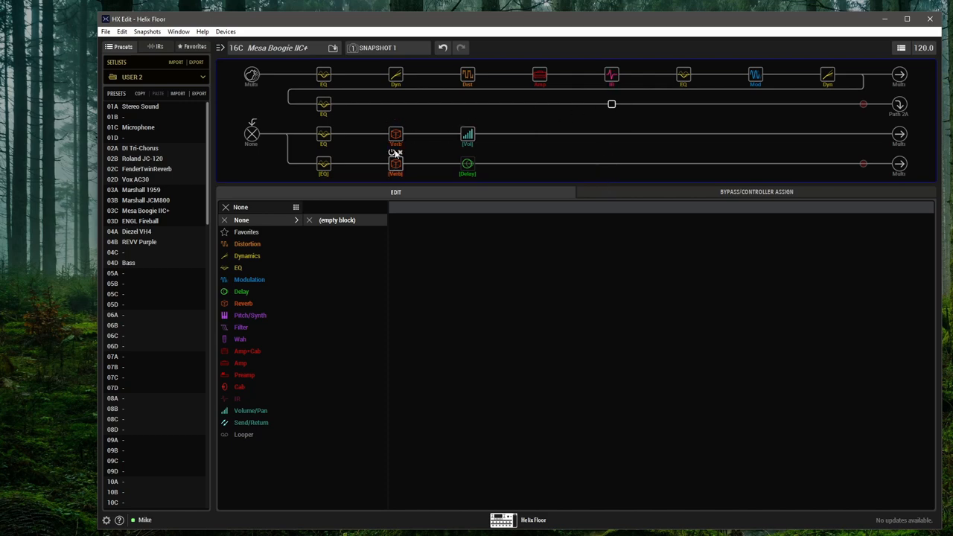
mouse_move(530, 140)
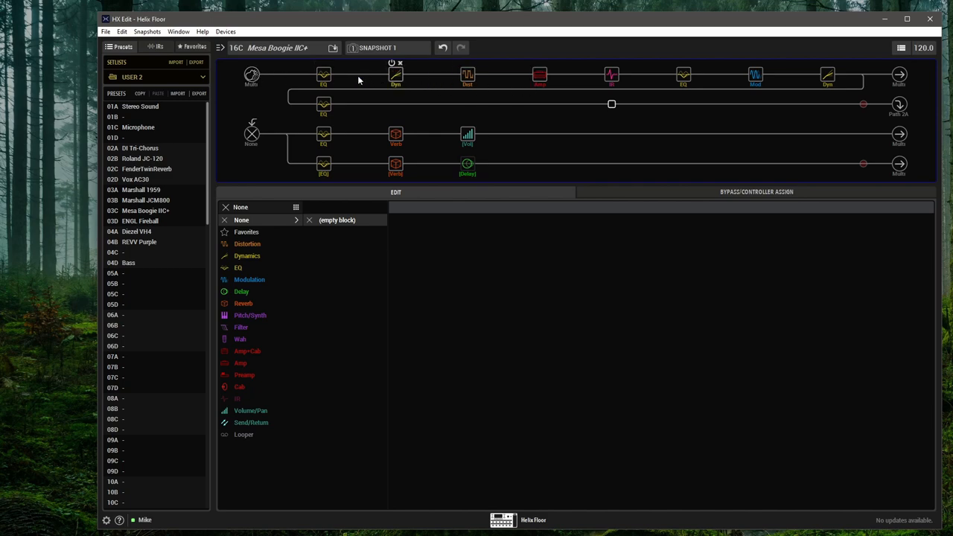
Step: Inspect the Dynamic Room reverb, amp path output, an empty 1B slot, then Dynamic Ambience on 2A
left_click(536, 75)
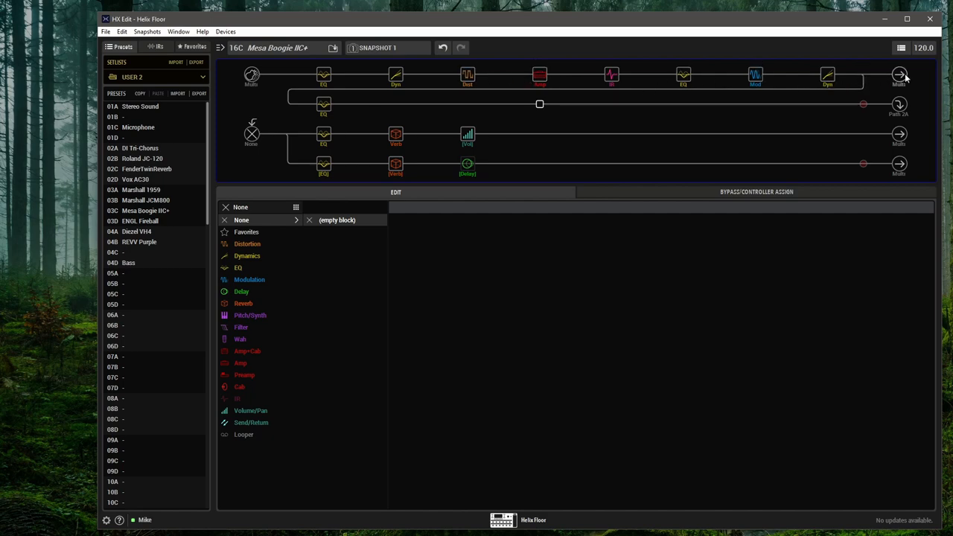
mouse_move(323, 165)
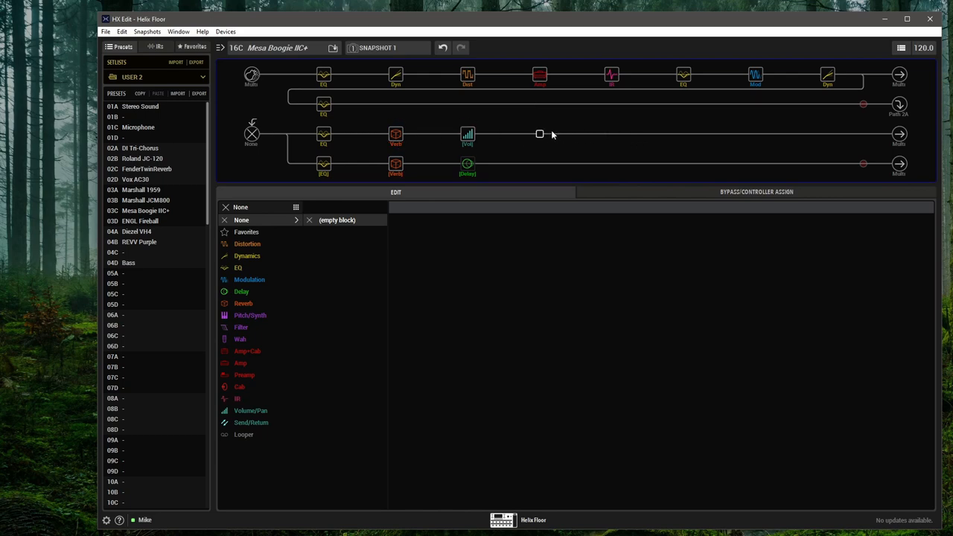
mouse_move(395, 136)
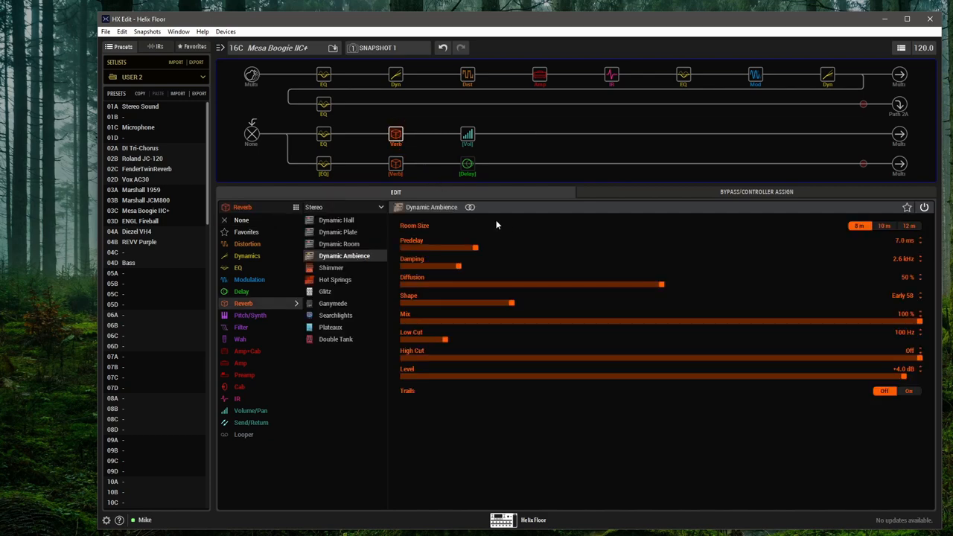
mouse_move(415, 225)
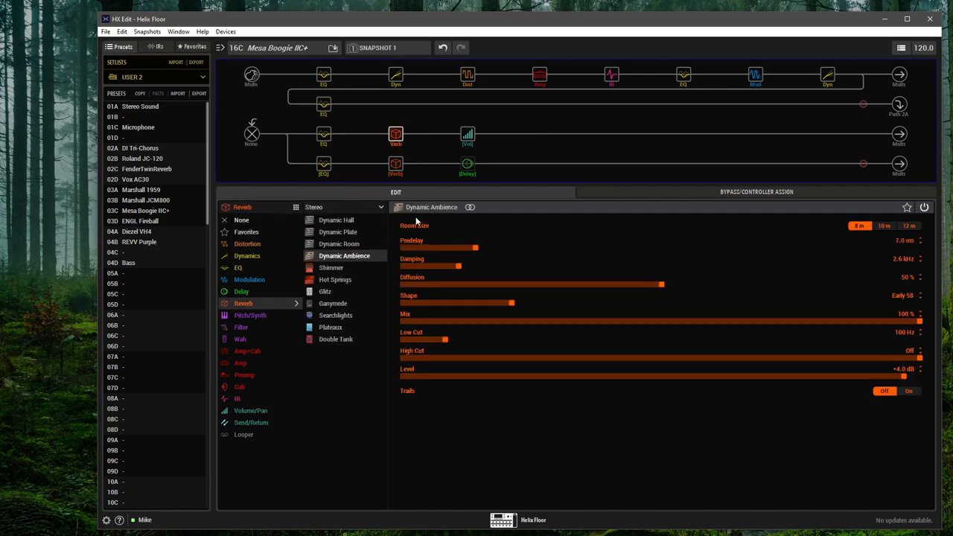
mouse_move(538, 134)
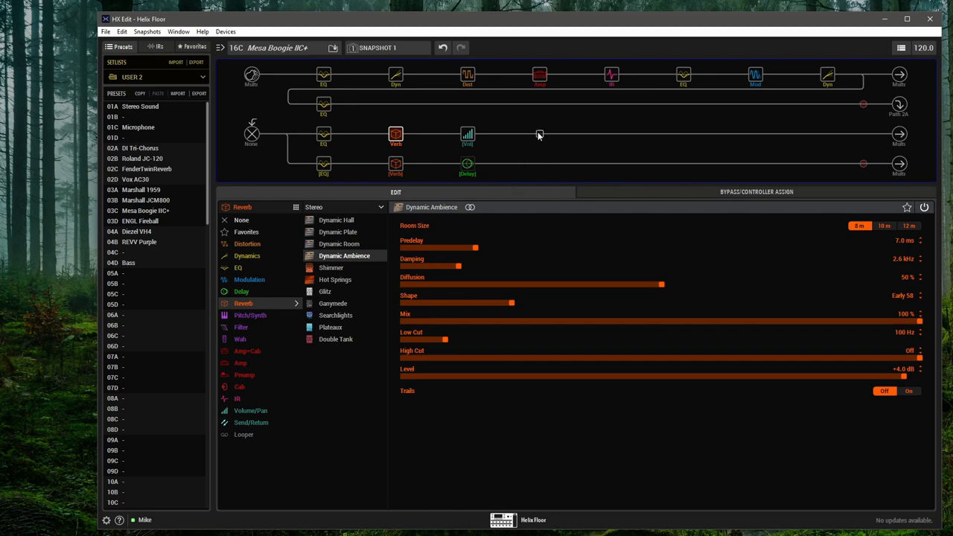
mouse_move(524, 224)
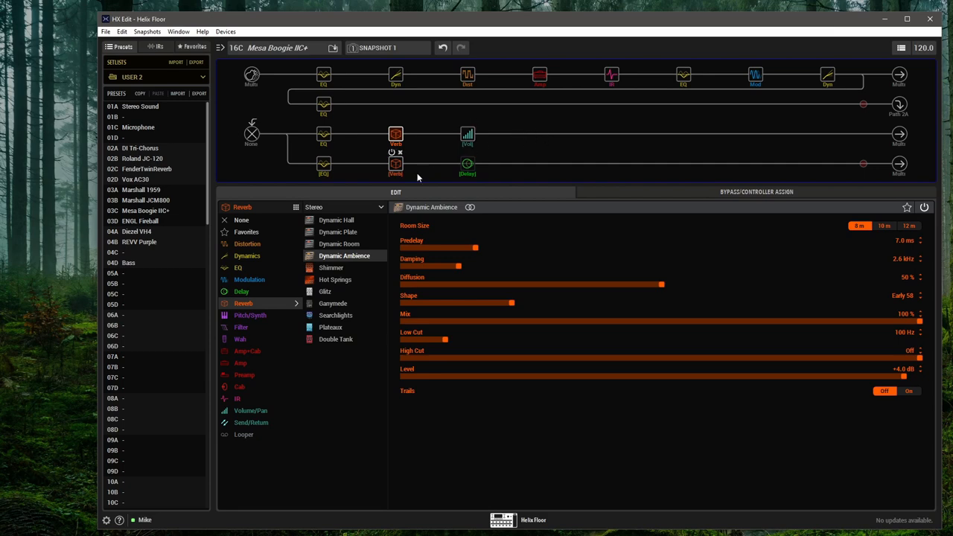
left_click(337, 244)
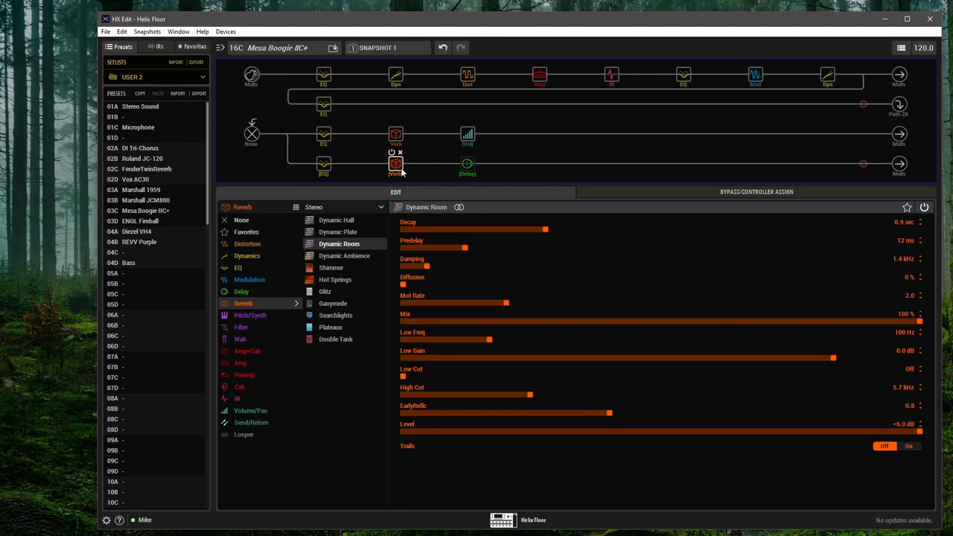
mouse_move(889, 75)
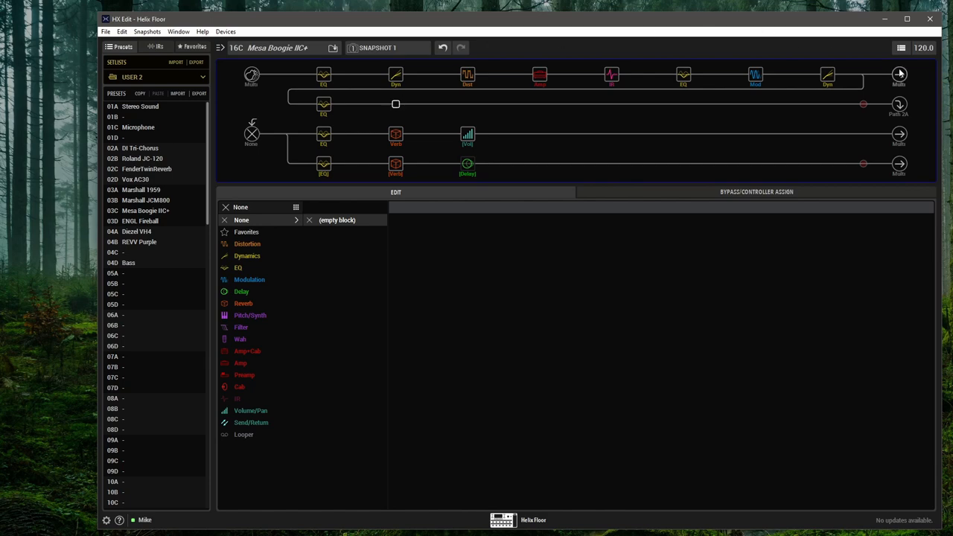
left_click(898, 73)
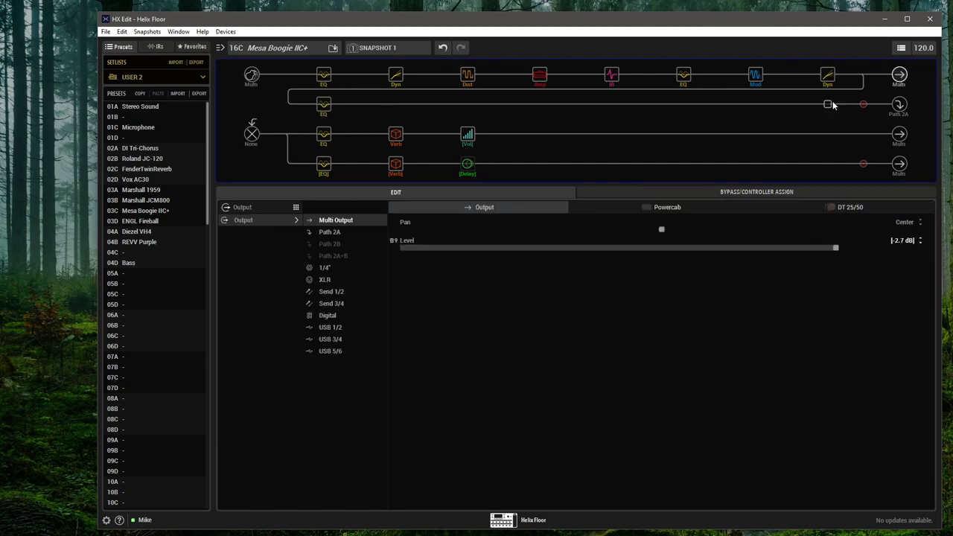
left_click(826, 104)
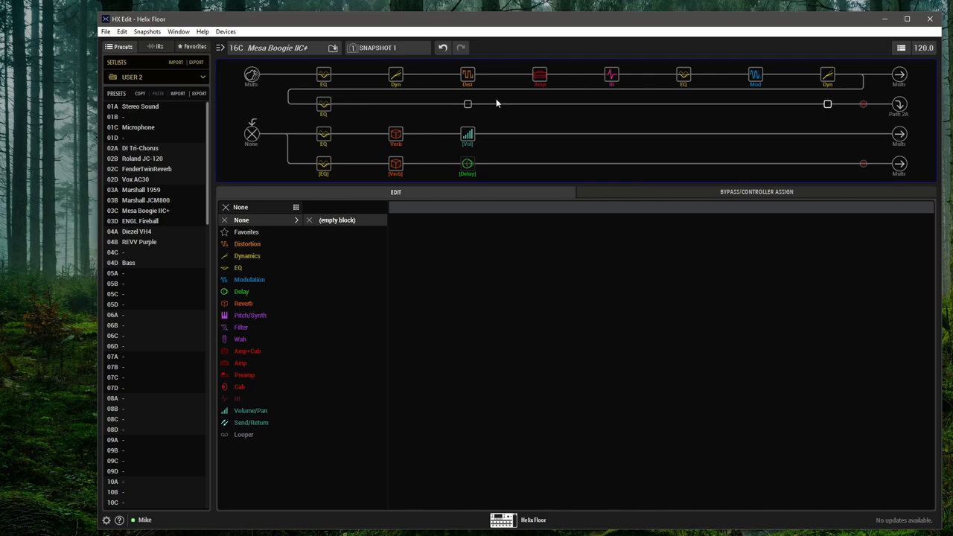
left_click(395, 135)
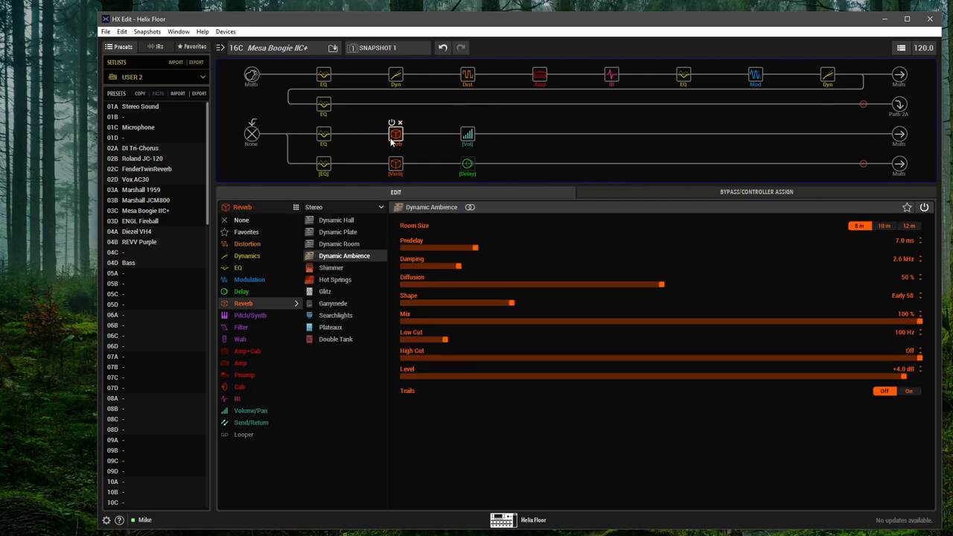
mouse_move(538, 135)
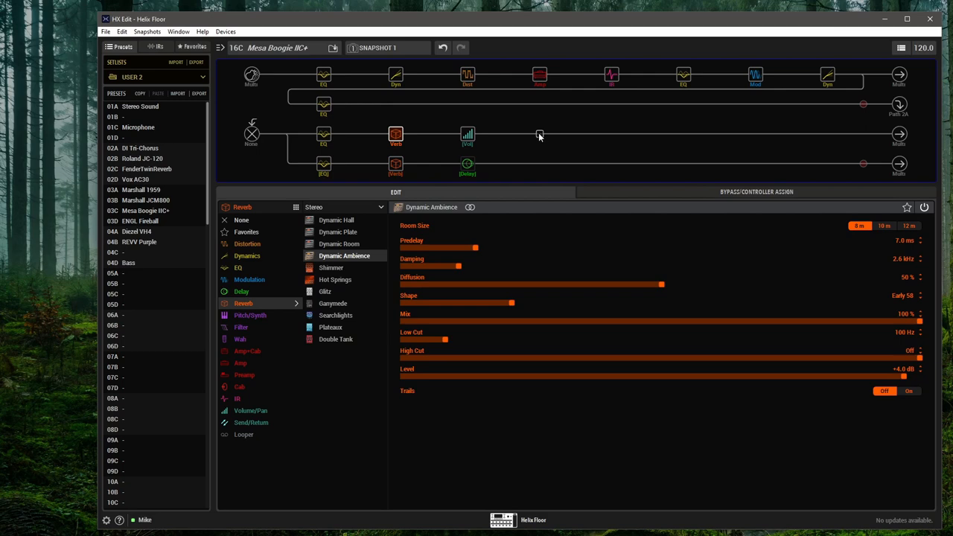
mouse_move(532, 137)
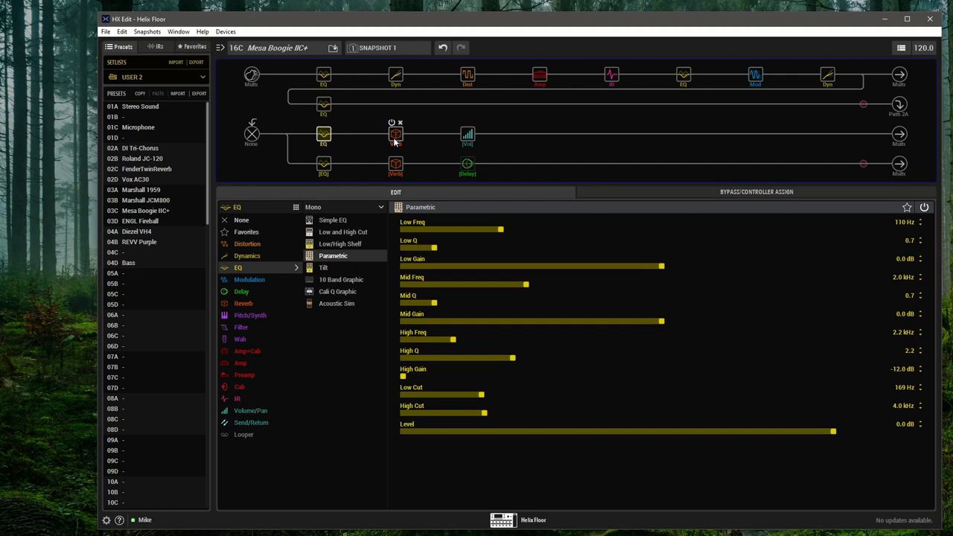
Step: Reopen the Dynamic Ambience reverb block on path 2A
left_click(395, 134)
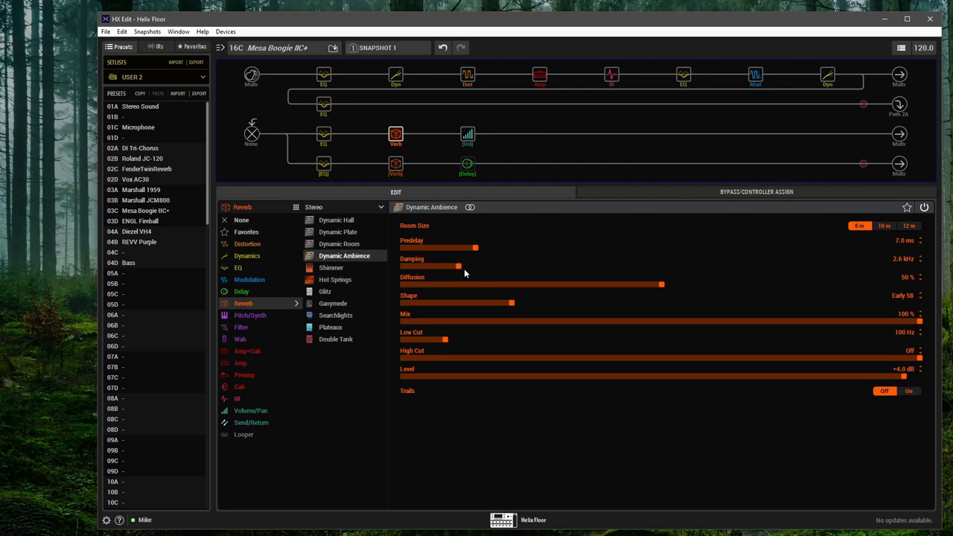
mouse_move(487, 153)
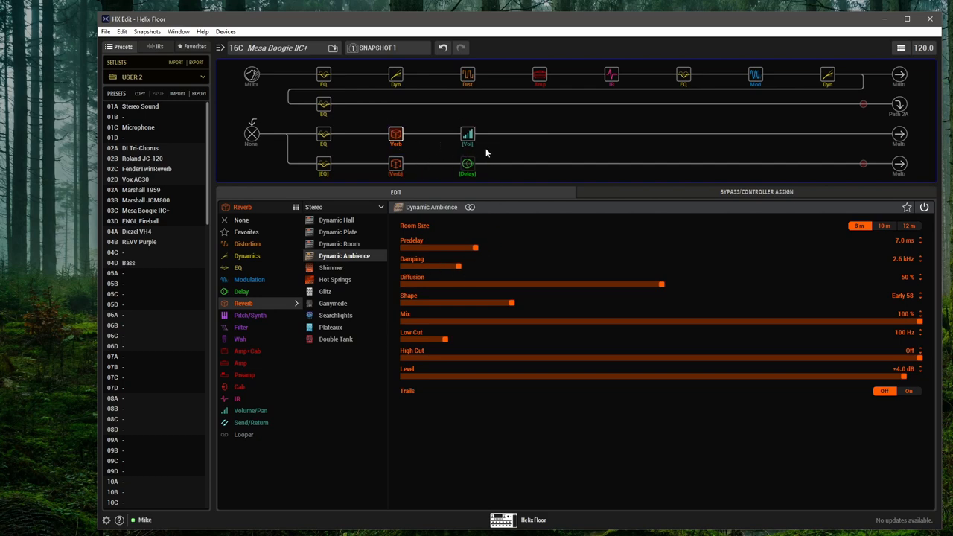
mouse_move(468, 139)
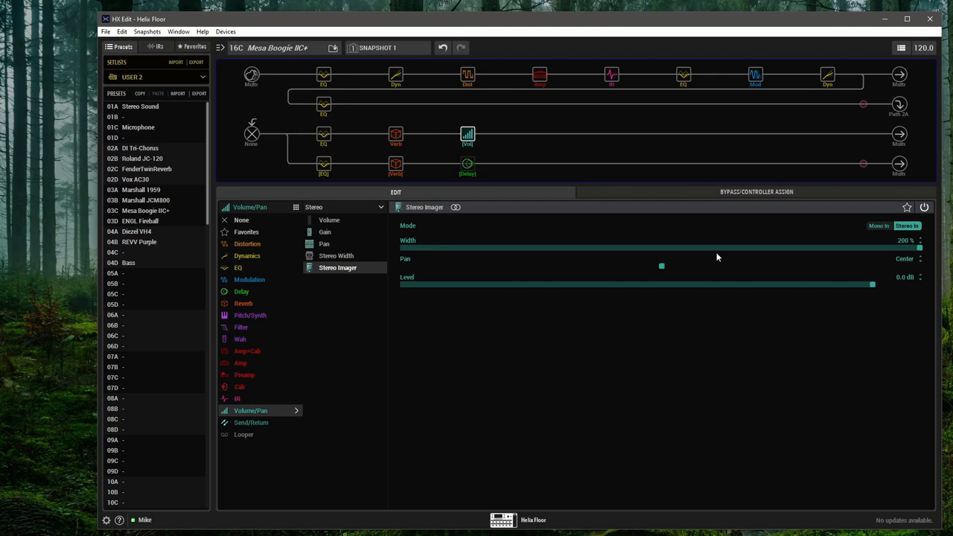
mouse_move(735, 221)
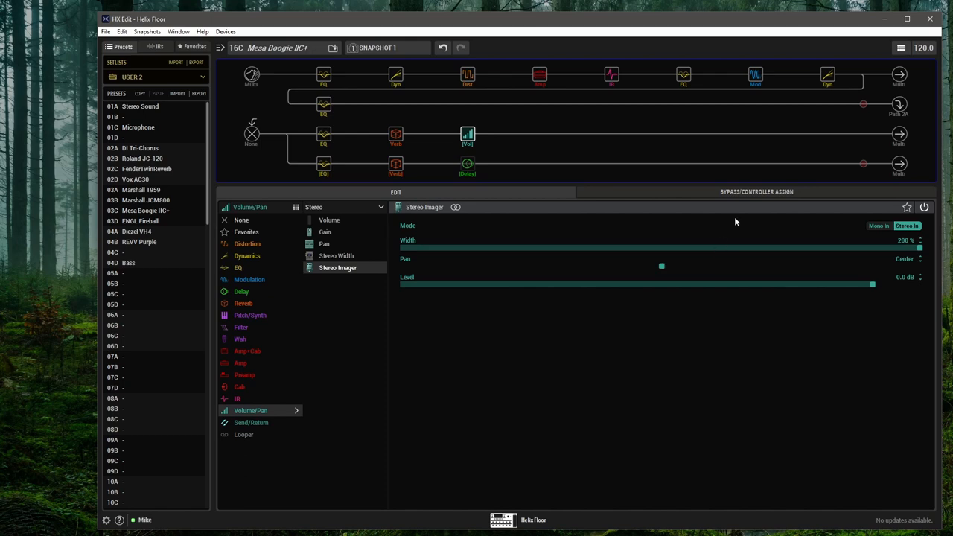
Step: Show path 2A's Multi Output settings, centered at 0 dB
left_click(900, 74)
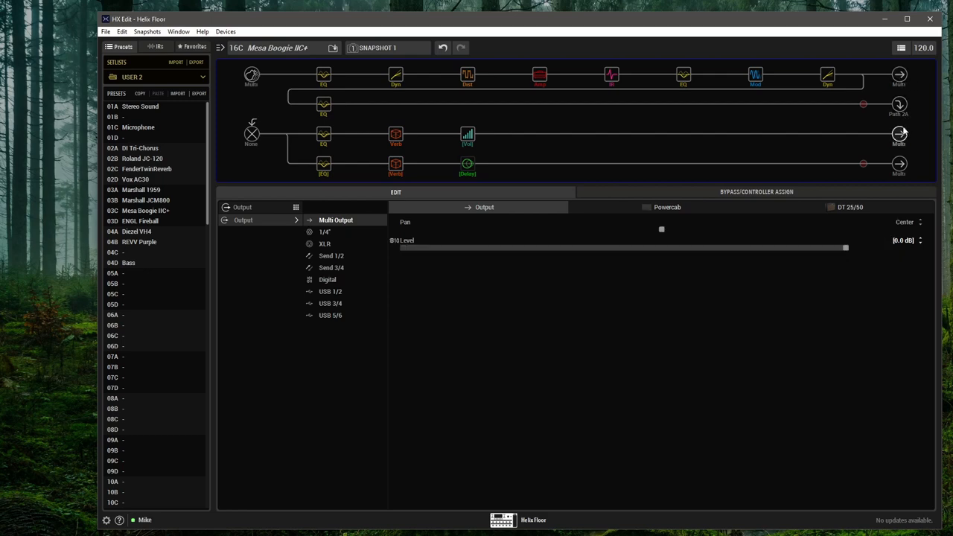
mouse_move(536, 144)
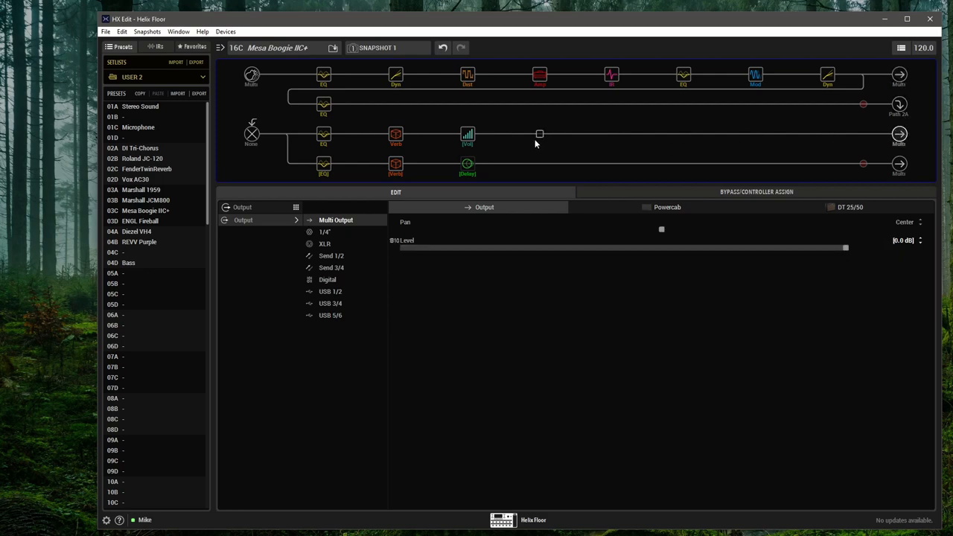
mouse_move(529, 141)
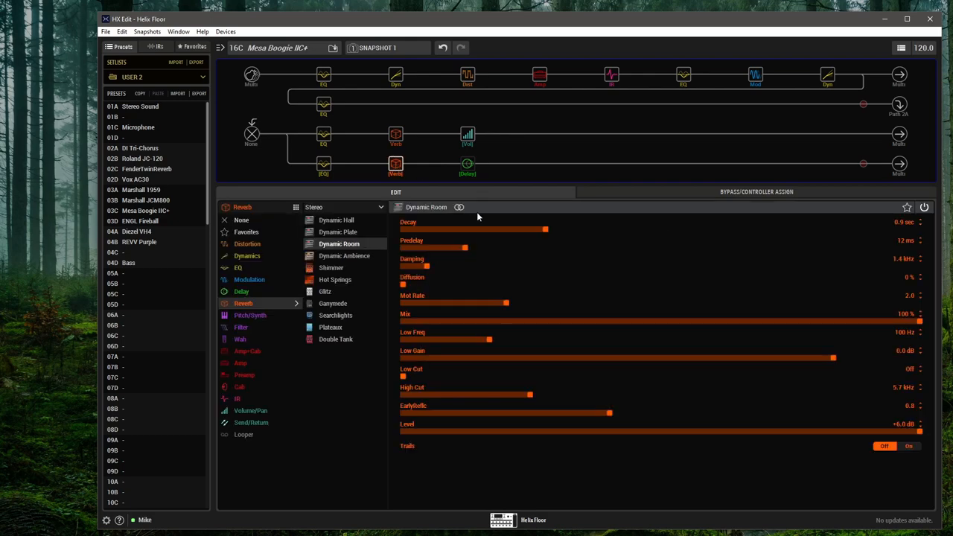
mouse_move(498, 224)
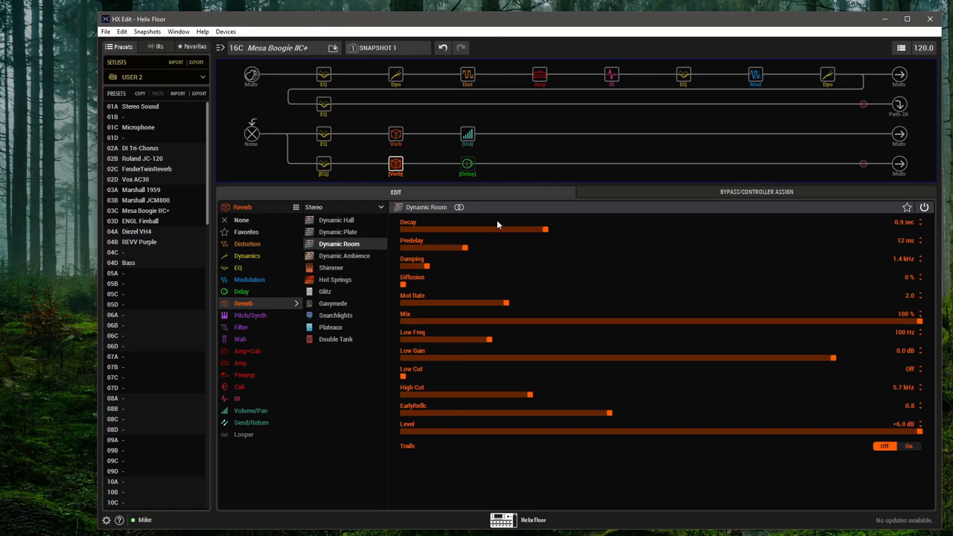
Step: Select the empty slot right after the Delay block on path 2B
left_click(323, 163)
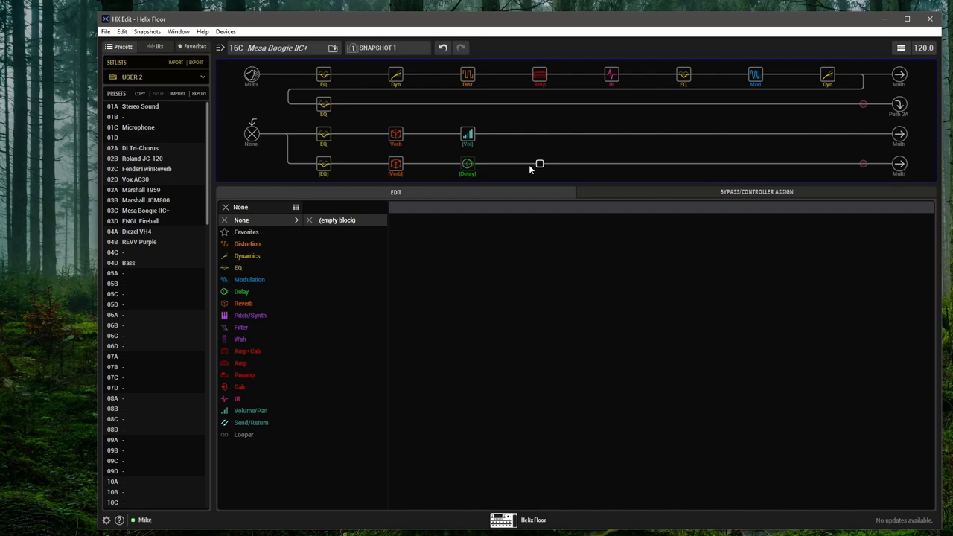
mouse_move(581, 275)
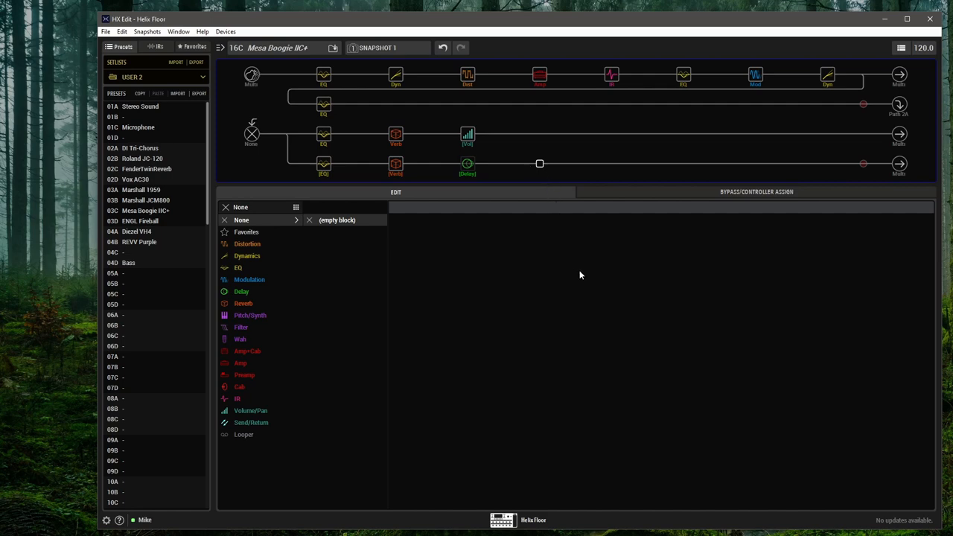
mouse_move(575, 272)
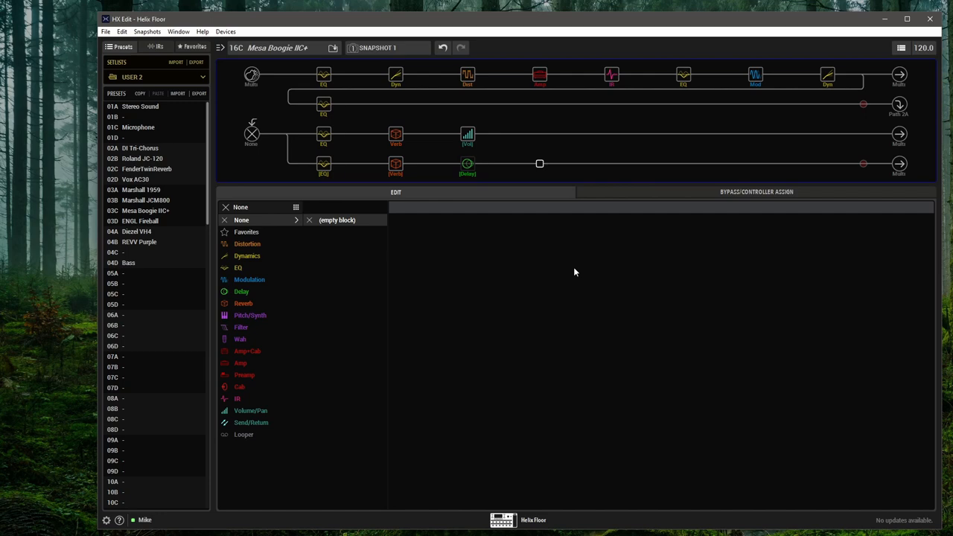
mouse_move(572, 261)
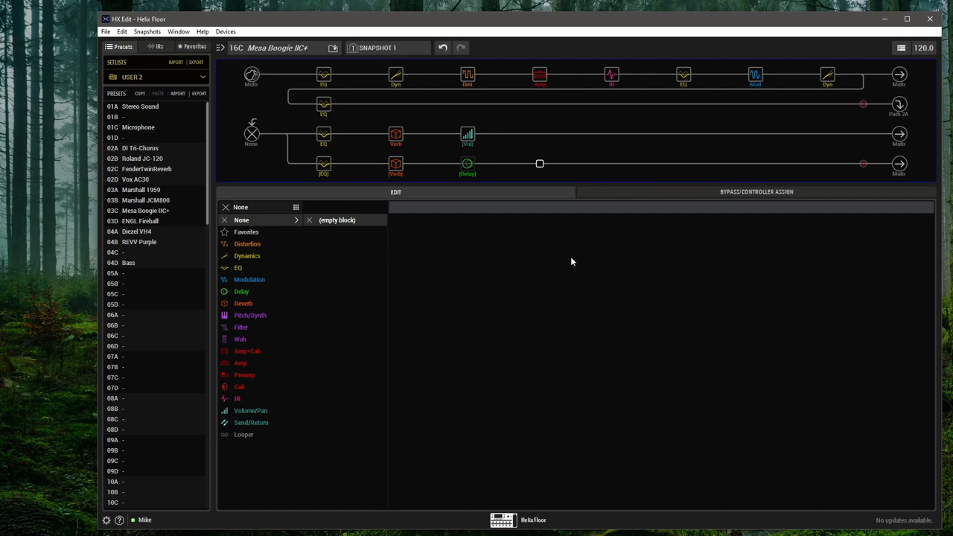